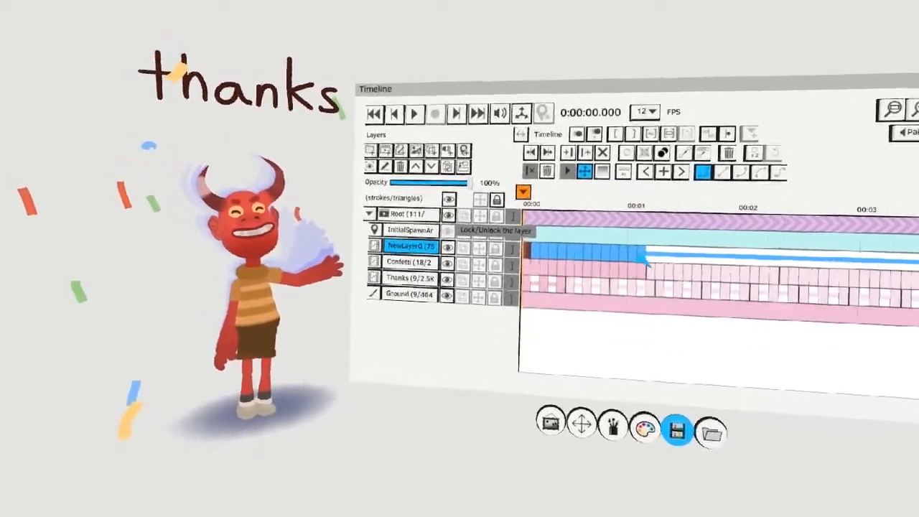
Step: Export the Demonkid-celebrate project as FBX with animation included and Gamma colour space
{"action": "left_click", "coordinate": [414, 114]}
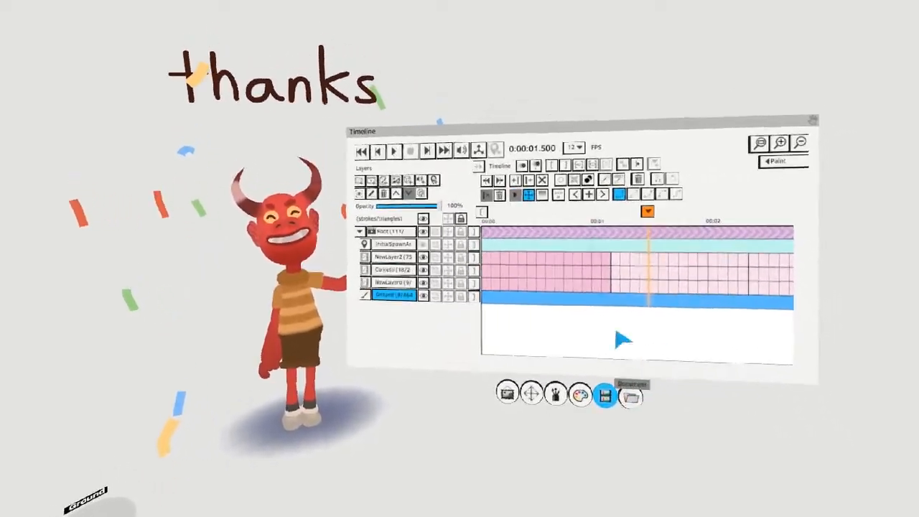
{"action": "left_click", "coordinate": [631, 396]}
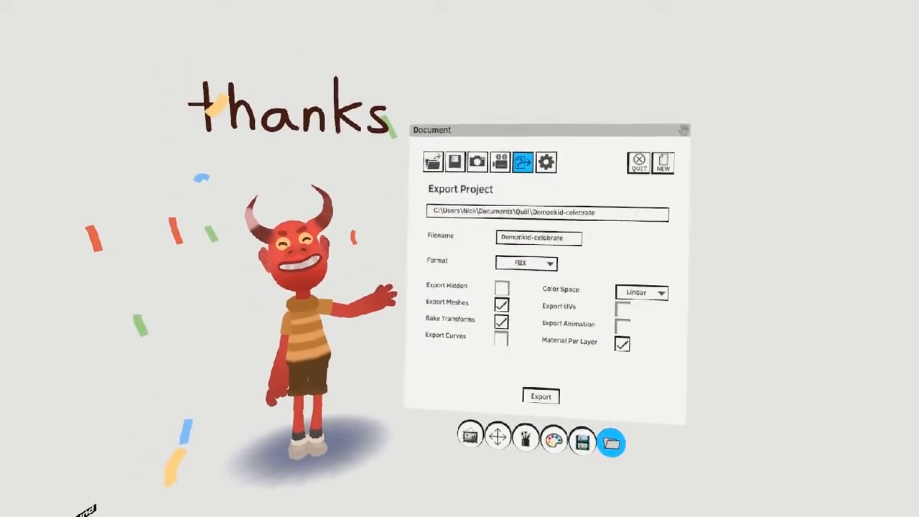
{"action": "left_click", "coordinate": [526, 263]}
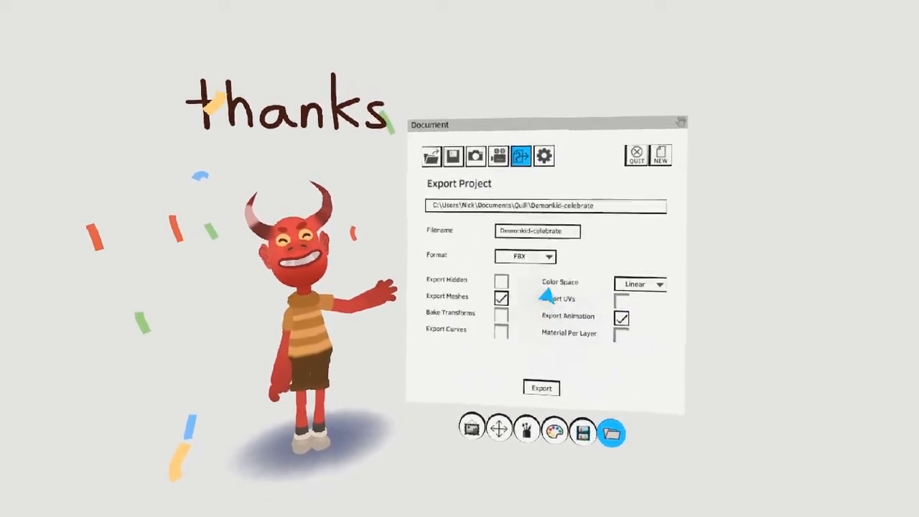
{"action": "left_click", "coordinate": [638, 285]}
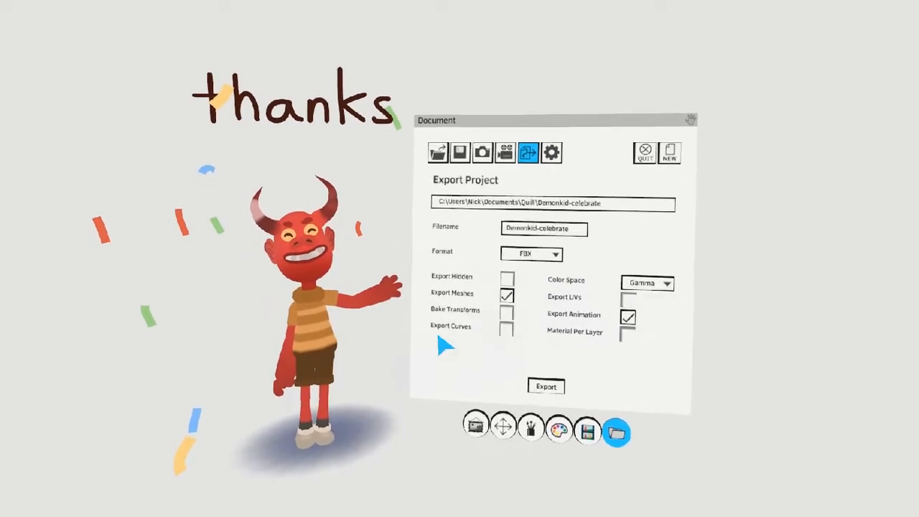
{"action": "left_click", "coordinate": [546, 385]}
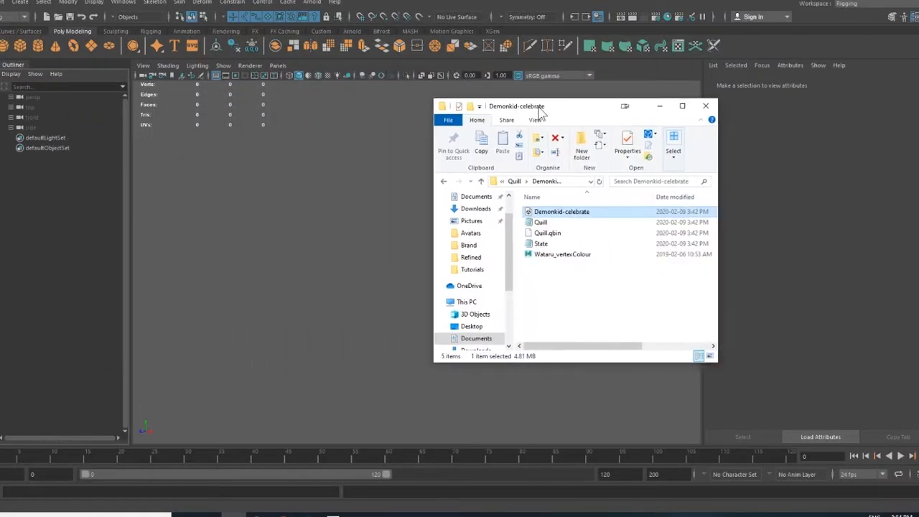
Step: Drag the Demonkid-celebrate FBX into the viewport to import the devil and thanks text, then deselect
{"action": "left_click_drag", "start_coordinate": [561, 211], "coordinate": [346, 237]}
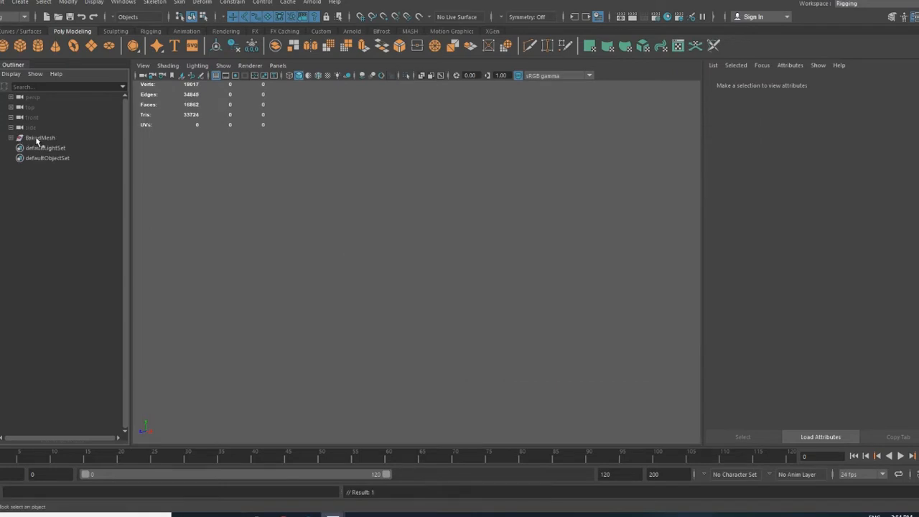
{"action": "left_click", "coordinate": [40, 138]}
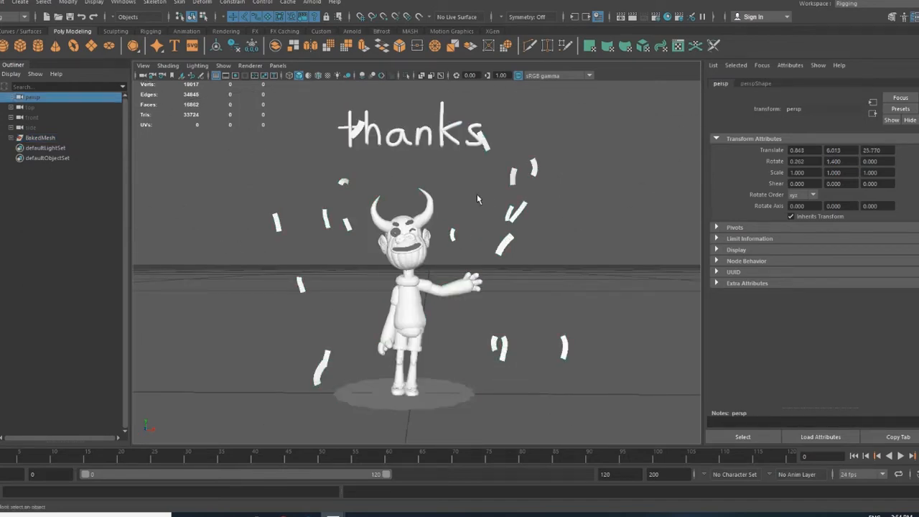
{"action": "left_click", "coordinate": [756, 84]}
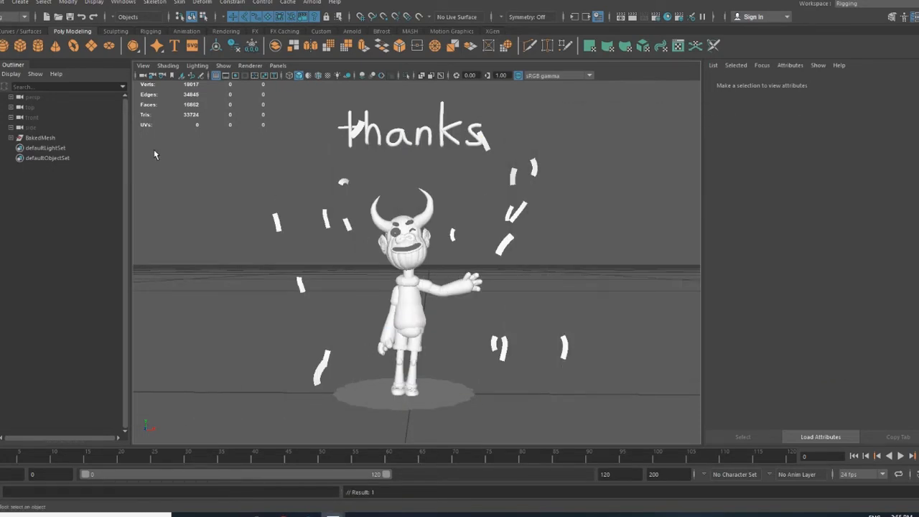
Step: Select the imported BakedMesh devil mesh to assign its vertex-colour material
{"action": "left_click", "coordinate": [414, 323]}
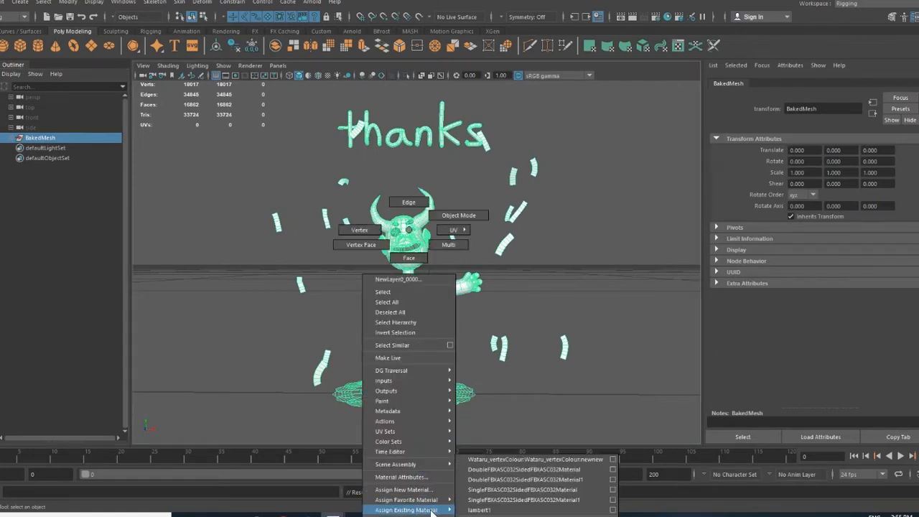
{"action": "mouse_move", "coordinate": [531, 460]}
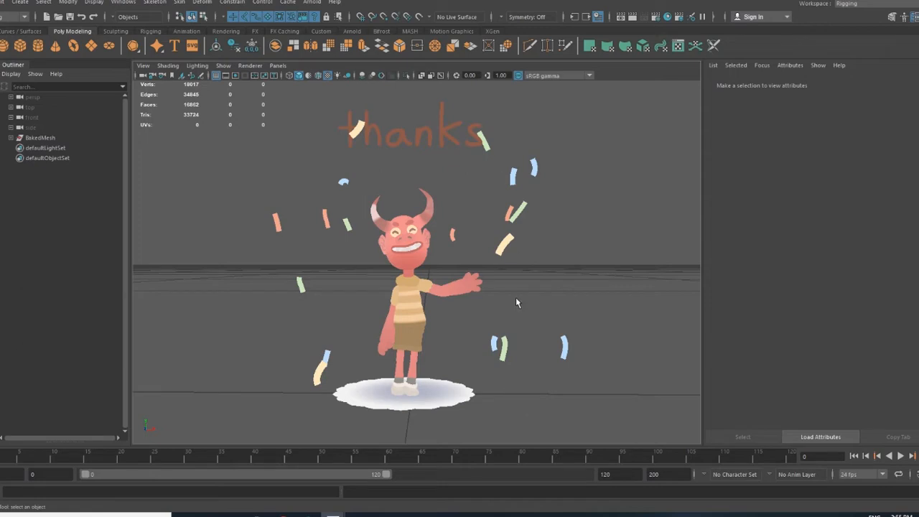
{"action": "mouse_move", "coordinate": [520, 81]}
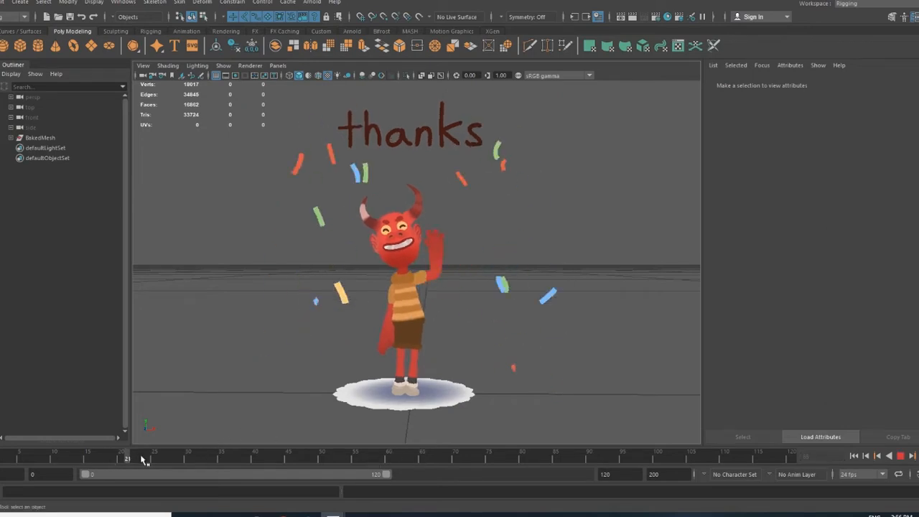
Step: Set the scene frame rate to 12 fps and play back the shortened waving loop to check timing
{"action": "left_click_drag", "start_coordinate": [127, 460], "coordinate": [181, 460]}
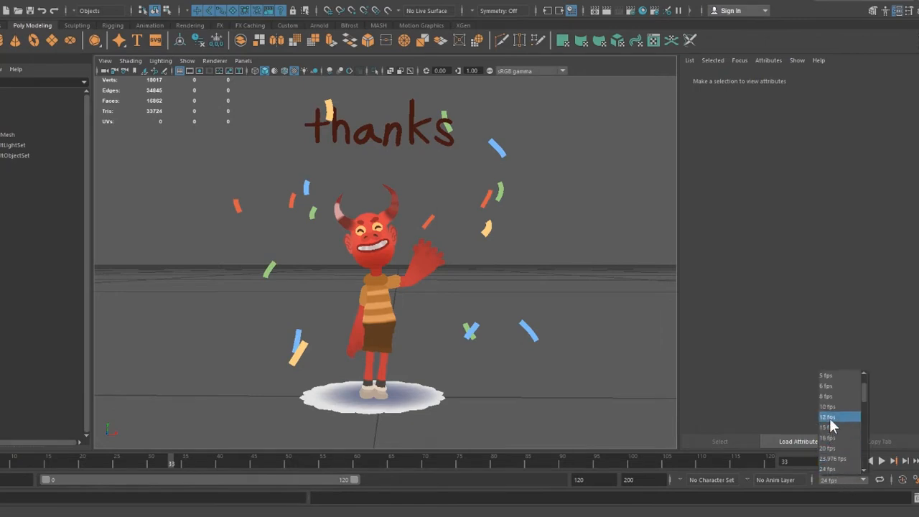
{"action": "left_click", "coordinate": [827, 416]}
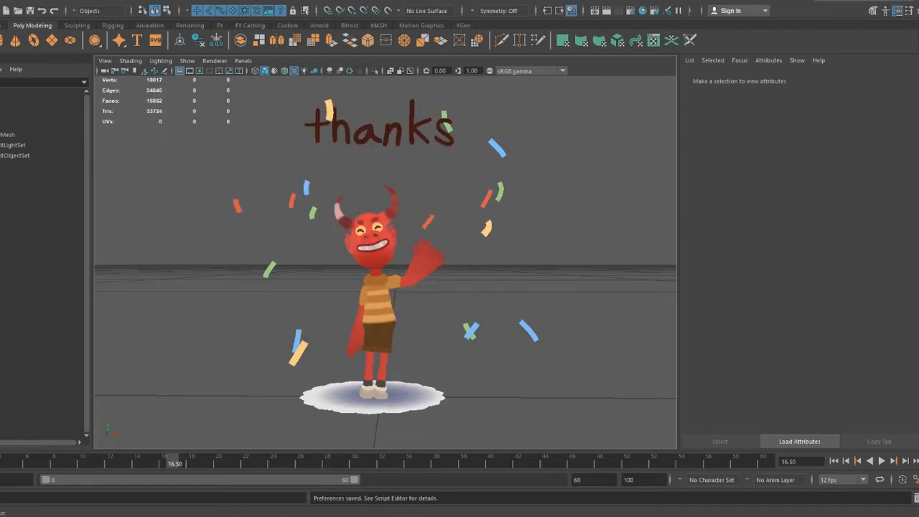
{"action": "left_click", "coordinate": [880, 461]}
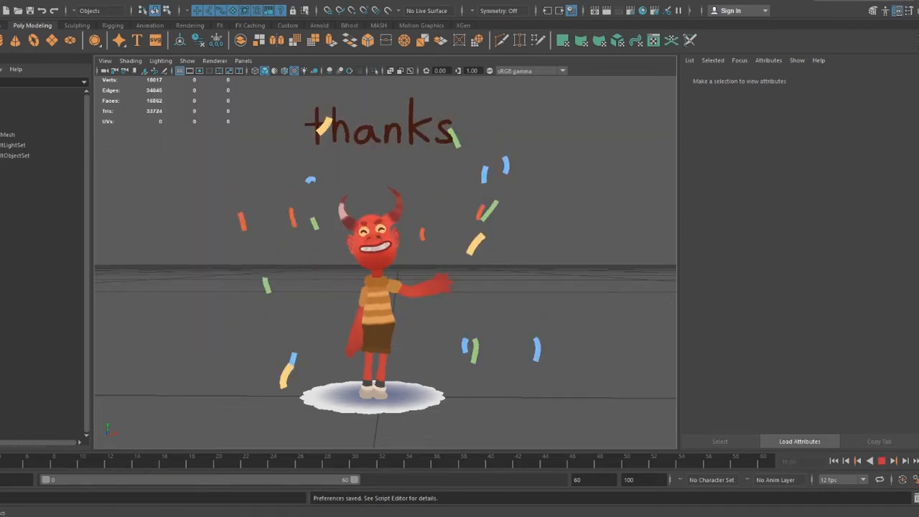
{"action": "left_click", "coordinate": [191, 462]}
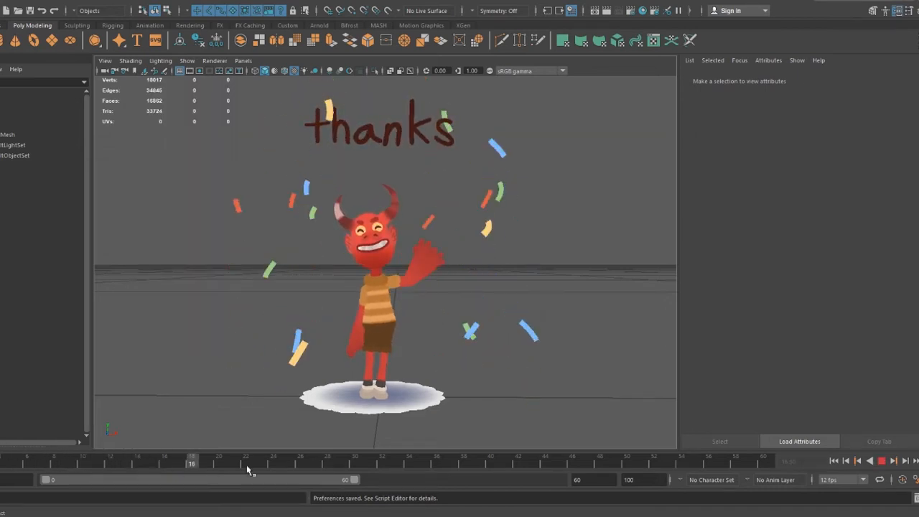
{"action": "left_click", "coordinate": [881, 461]}
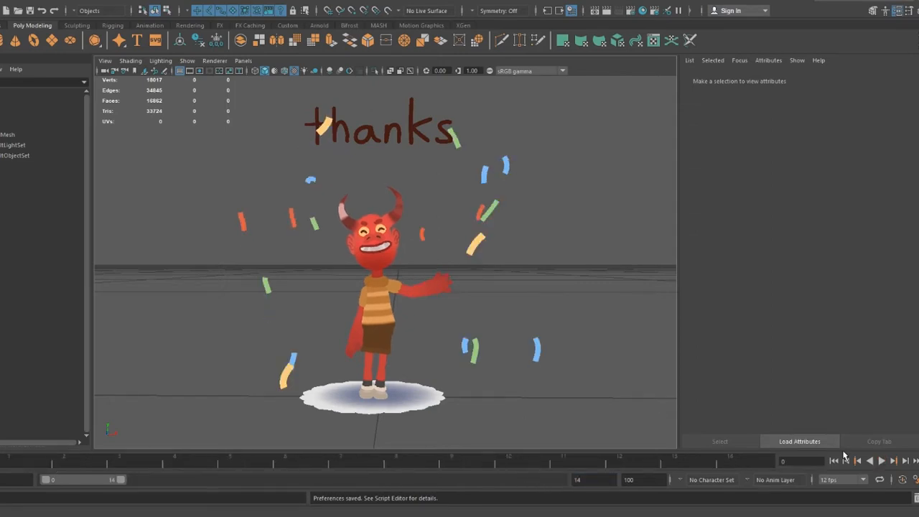
{"action": "left_click", "coordinate": [882, 461]}
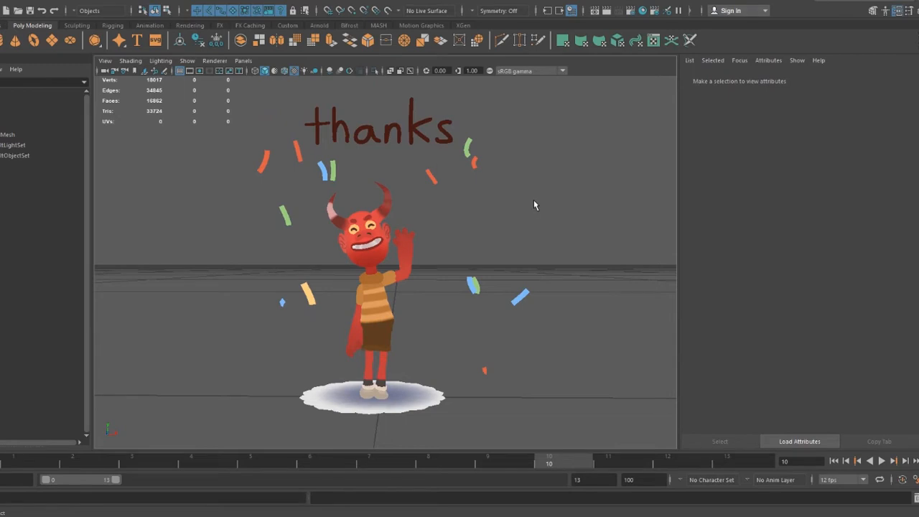
{"action": "mouse_move", "coordinate": [593, 359]}
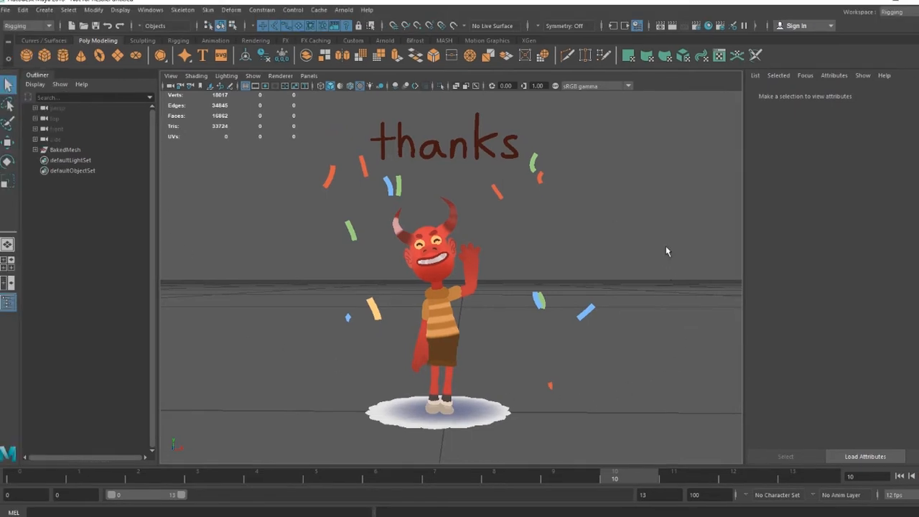
Step: In Color Settings under All Views, make the 3D view background light grey
{"action": "left_click", "coordinate": [149, 8]}
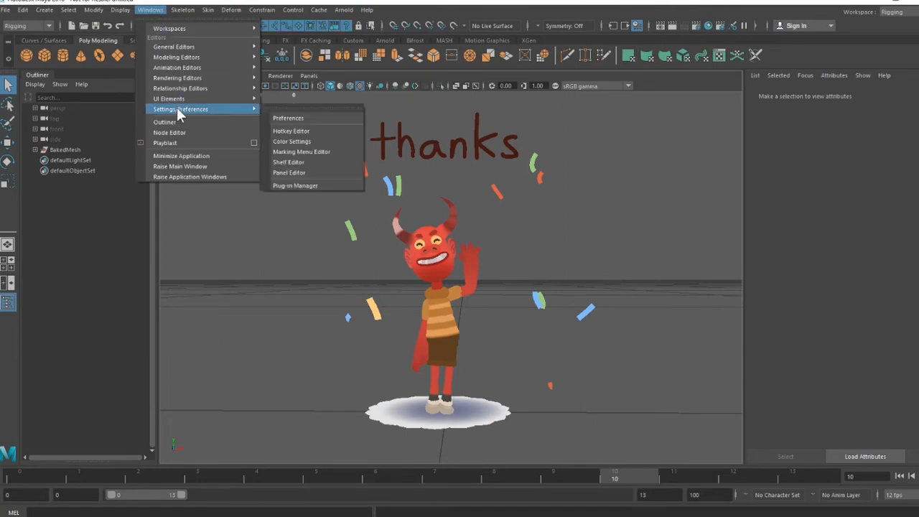
{"action": "left_click", "coordinate": [292, 142]}
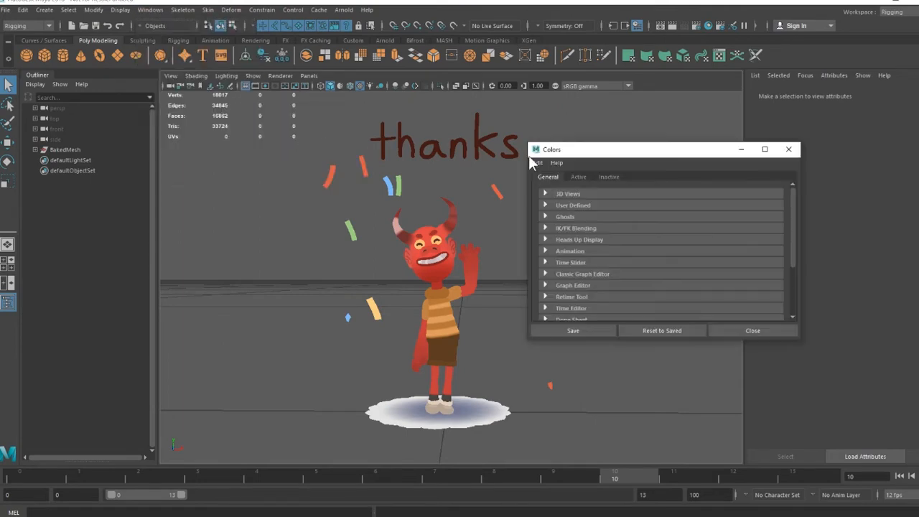
{"action": "left_click", "coordinate": [569, 193]}
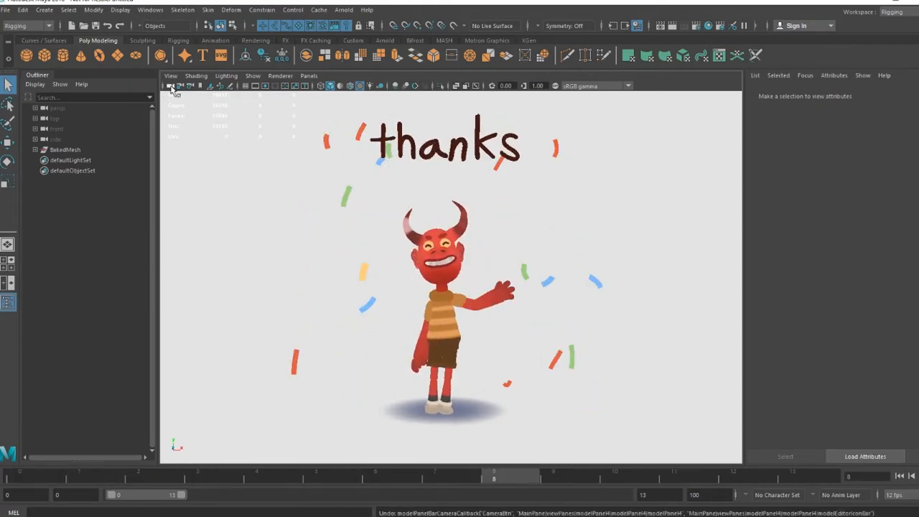
{"action": "left_click", "coordinate": [58, 108]}
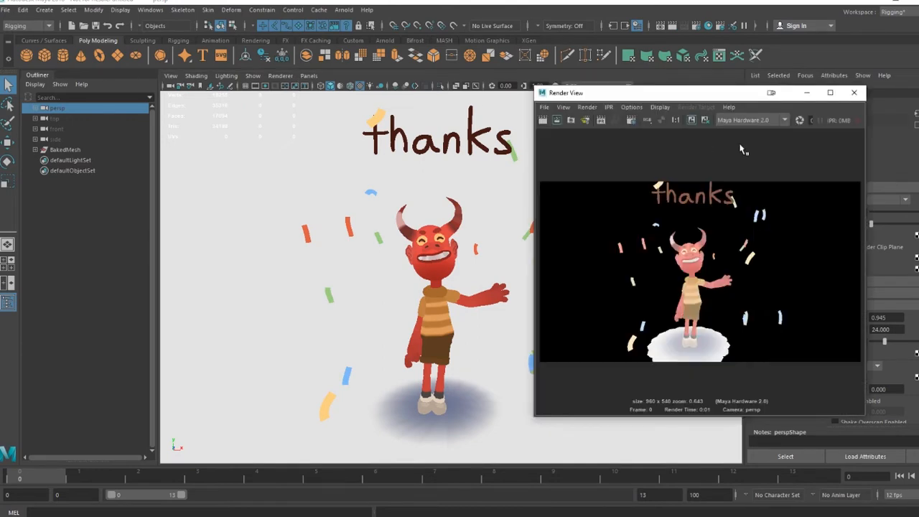
Step: Choose Maya Hardware 2.0 in the Render View and enlarge the preview window
{"action": "left_click", "coordinate": [750, 121]}
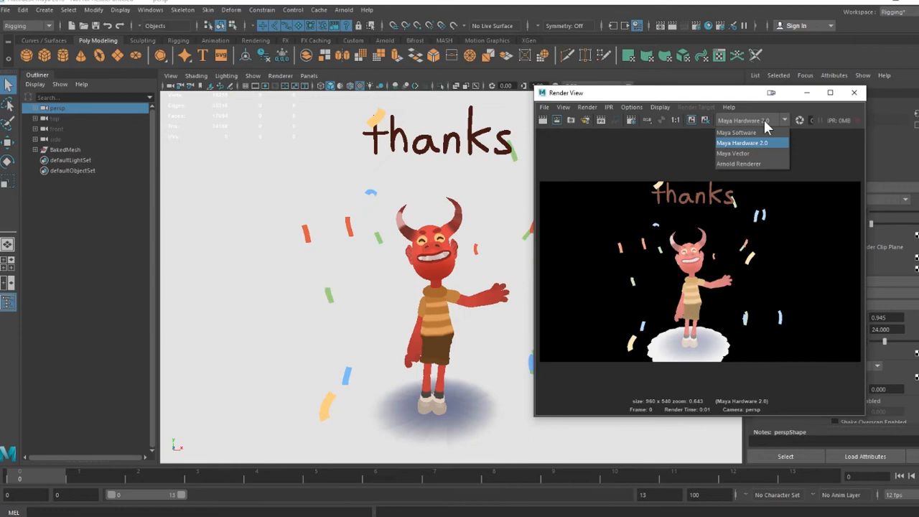
{"action": "left_click", "coordinate": [741, 143]}
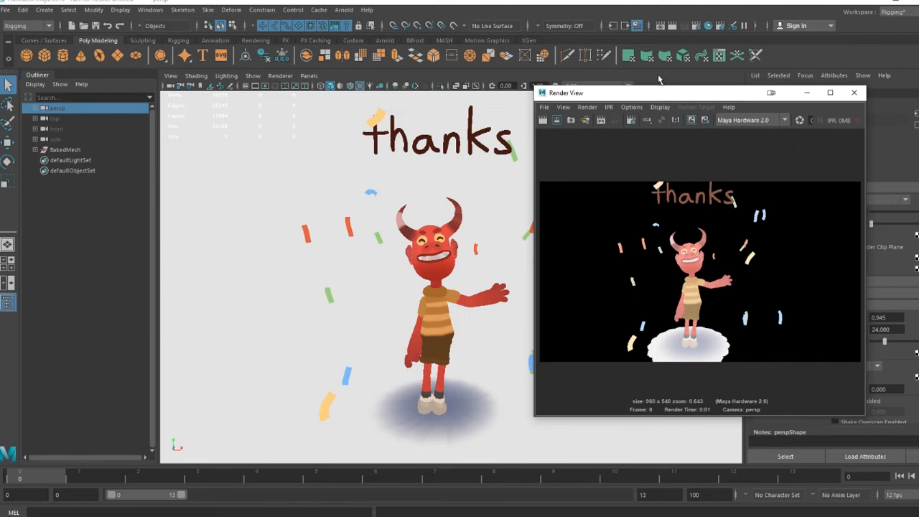
{"action": "left_click_drag", "start_coordinate": [696, 92], "coordinate": [452, 101]}
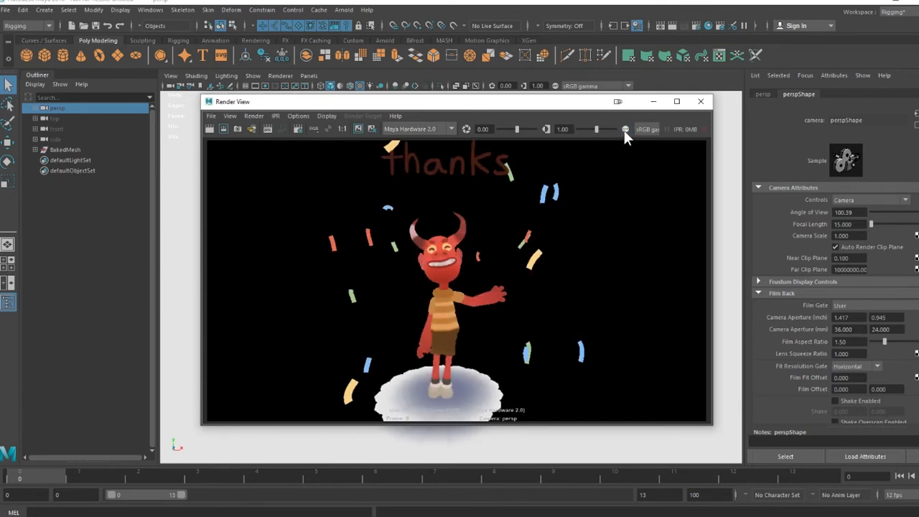
{"action": "mouse_move", "coordinate": [411, 197]}
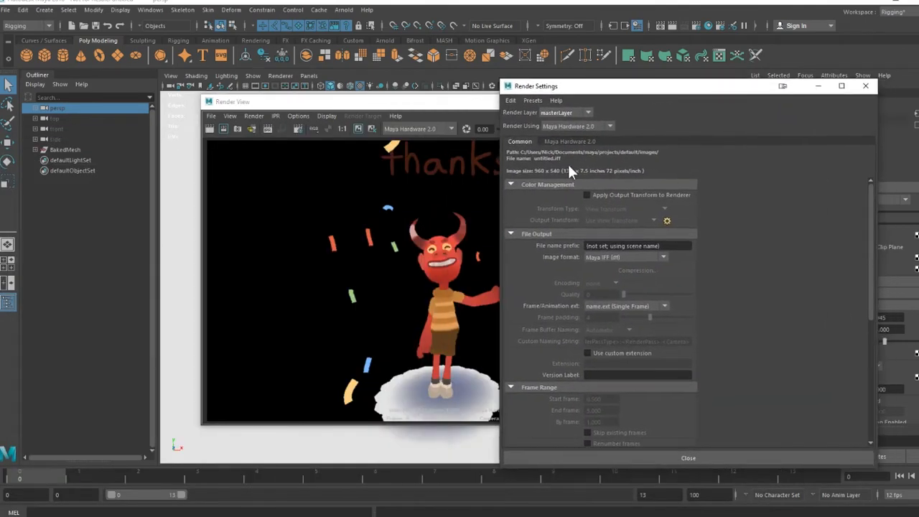
Step: Set the render output to PNG with name_#.ext frame numbering and adjust the end frame
{"action": "left_click", "coordinate": [663, 257]}
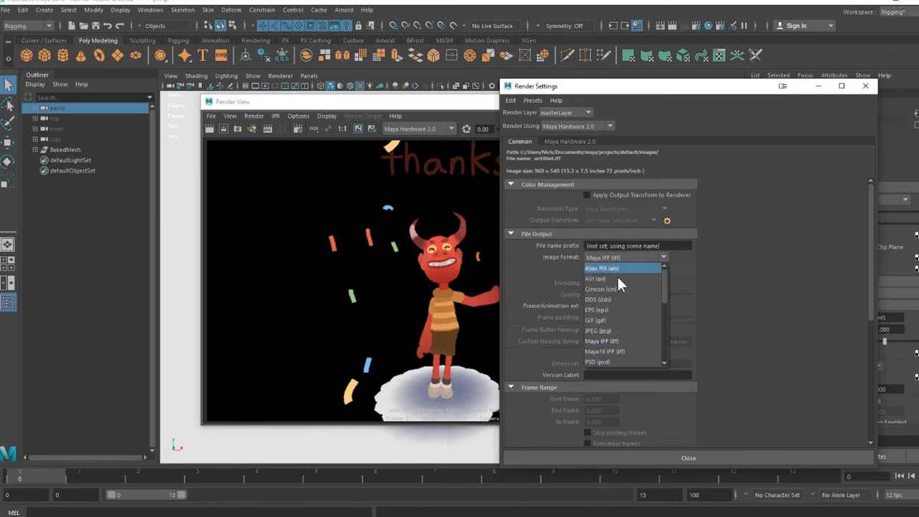
{"action": "scroll", "scroll_direction": "down", "scroll_amount": 3}
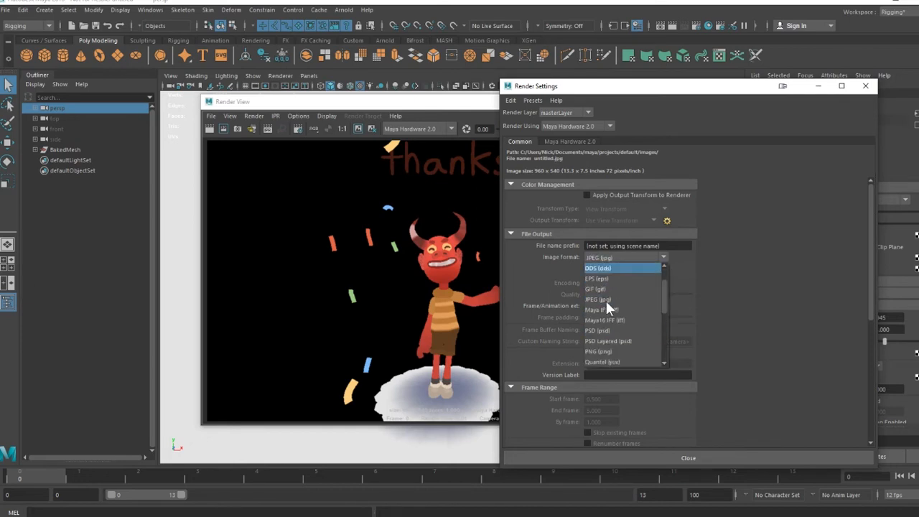
{"action": "left_click", "coordinate": [598, 351]}
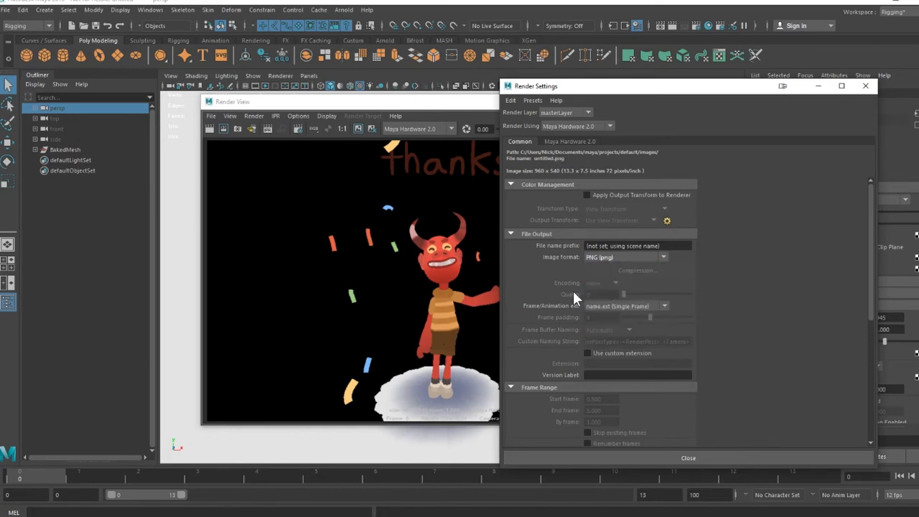
{"action": "mouse_move", "coordinate": [615, 313]}
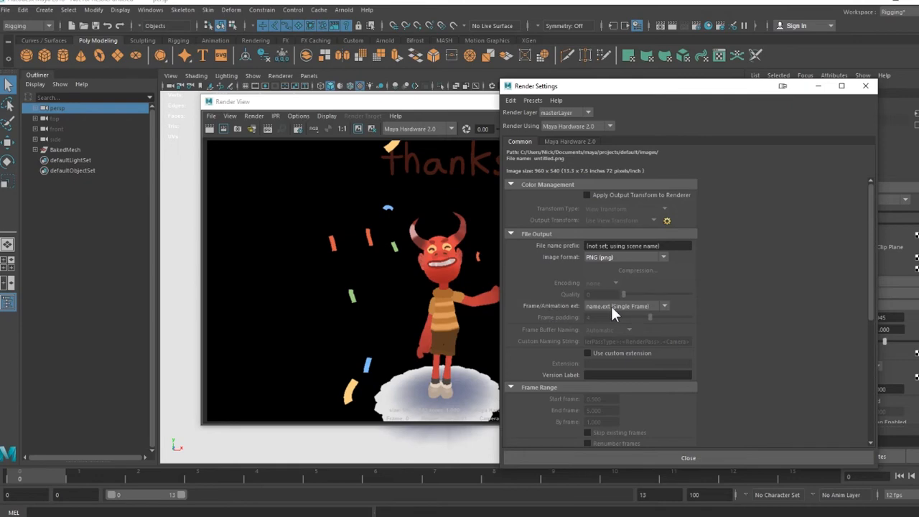
{"action": "left_click", "coordinate": [662, 306]}
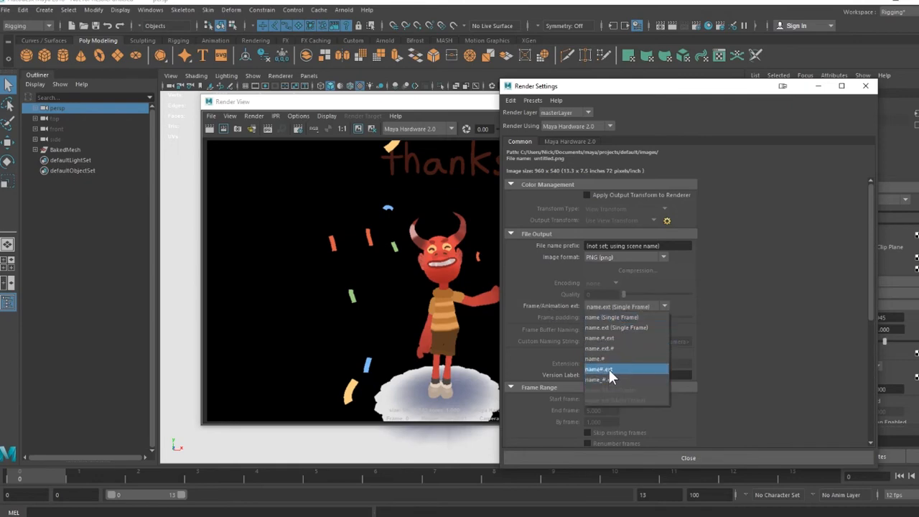
{"action": "left_click", "coordinate": [600, 368]}
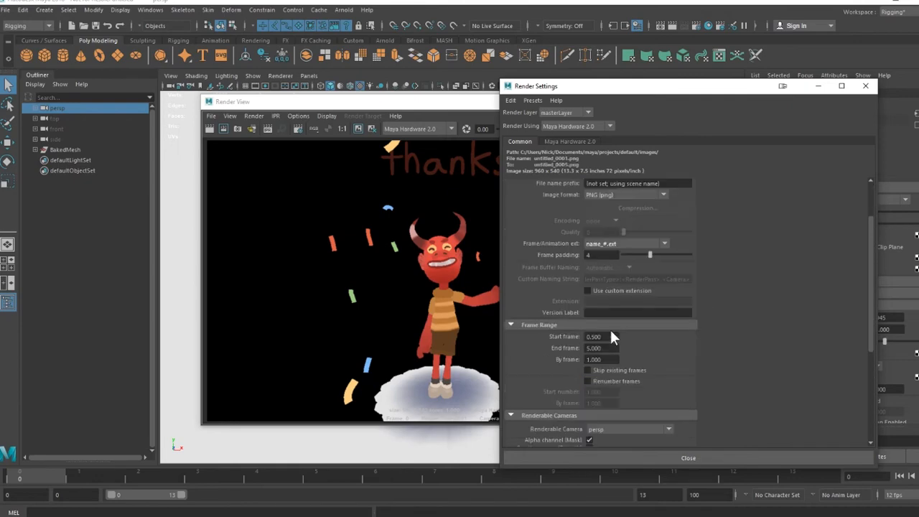
{"action": "triple_click", "coordinate": [601, 336]}
{"action": "type", "text": "13"}
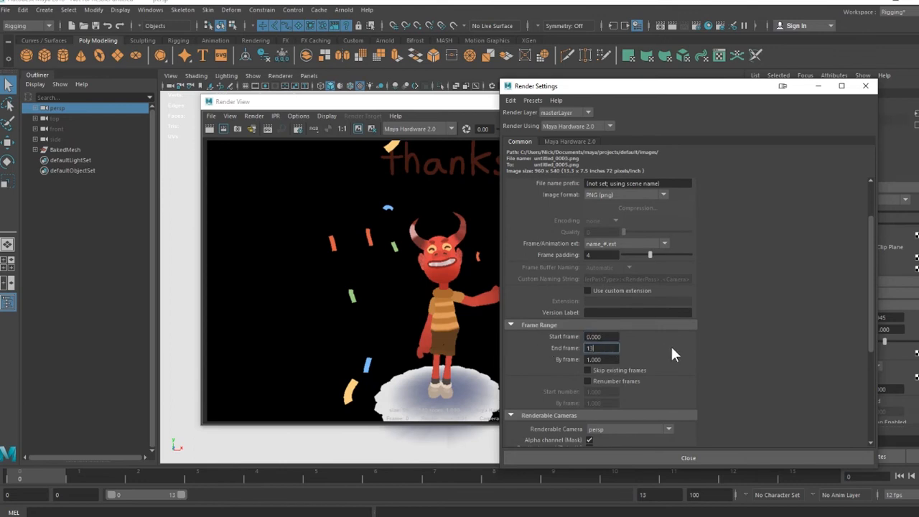
Step: Set the output image size to the 4K Square 4096×4096 preset
{"action": "scroll", "scroll_direction": "down", "scroll_amount": 3}
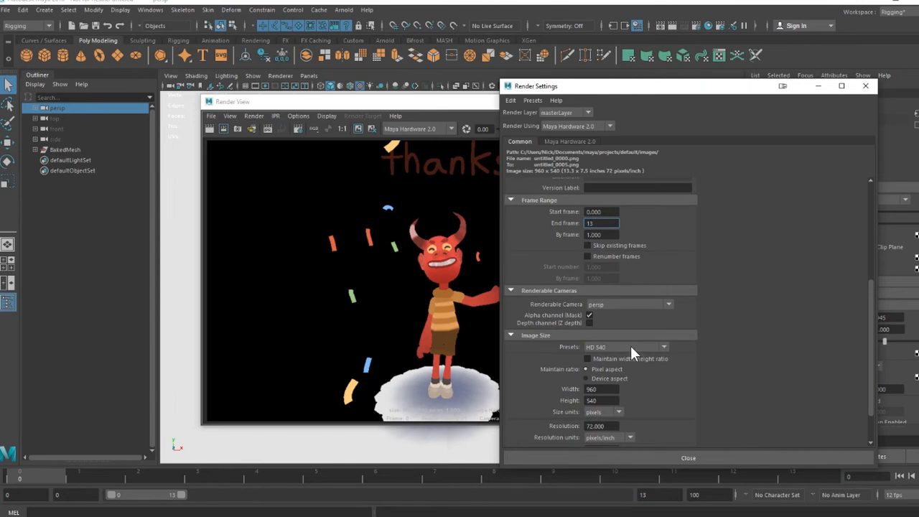
{"action": "left_click", "coordinate": [625, 346]}
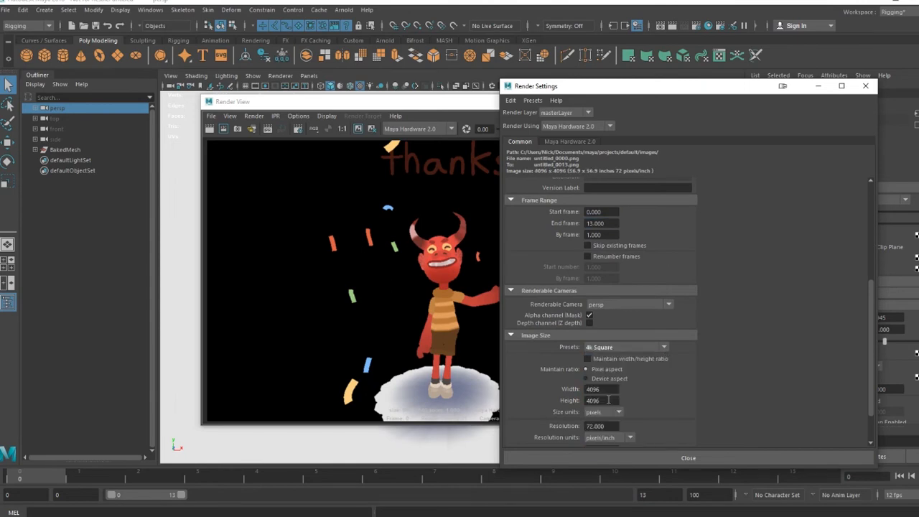
{"action": "left_click", "coordinate": [253, 115]}
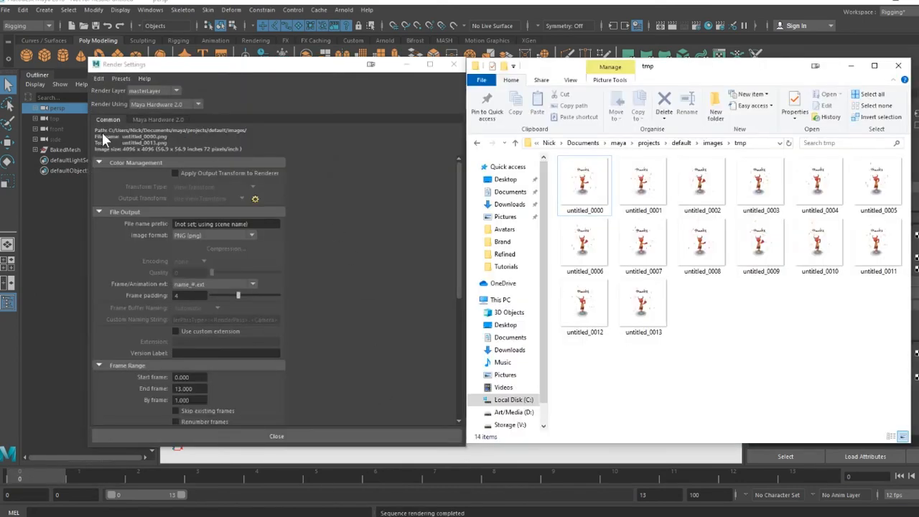
{"action": "mouse_move", "coordinate": [554, 138]}
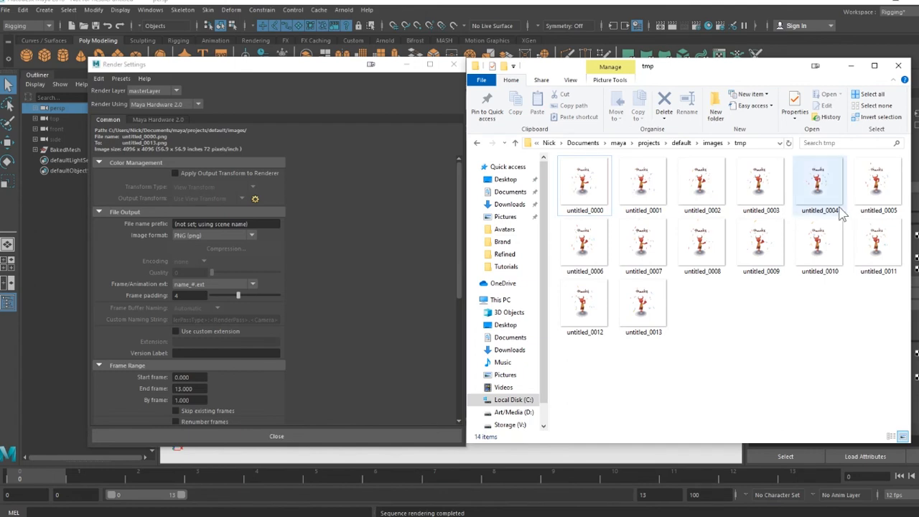
{"action": "mouse_move", "coordinate": [818, 194]}
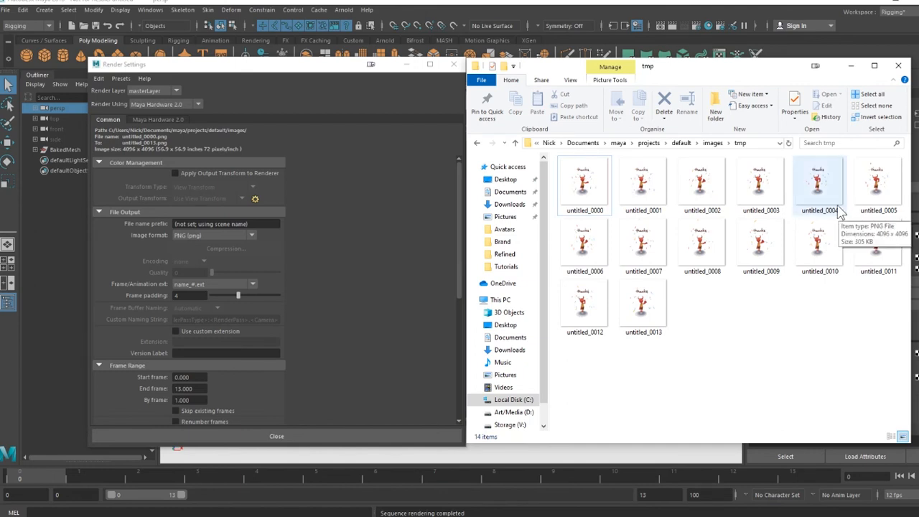